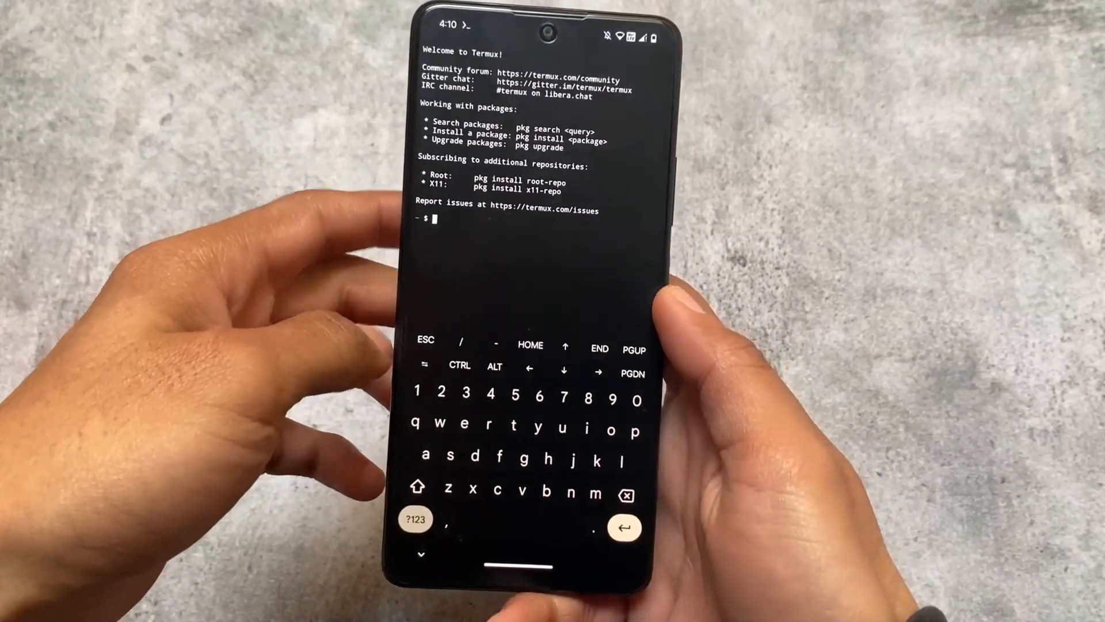
Gain root with su and display the backup tool's usage help
type("su")
type("b")
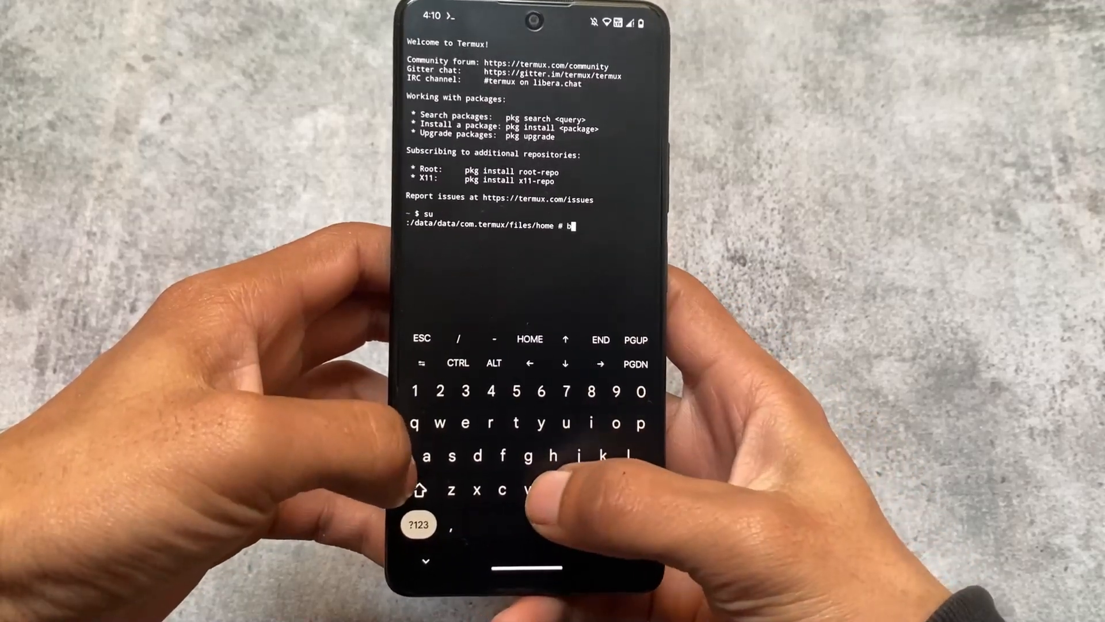
type("ack")
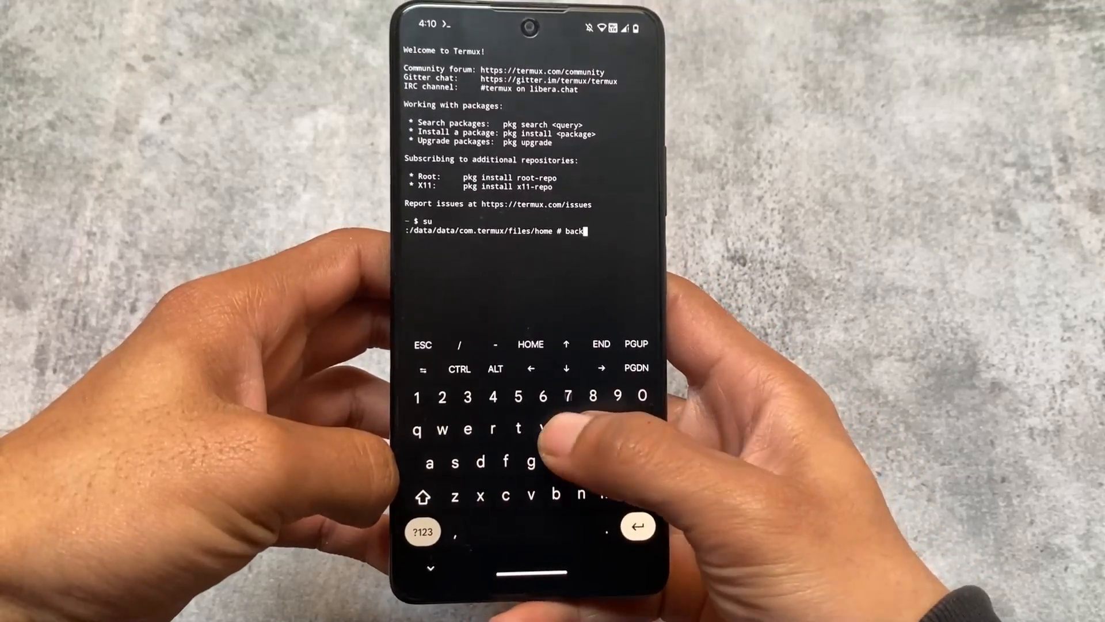
type("up -h")
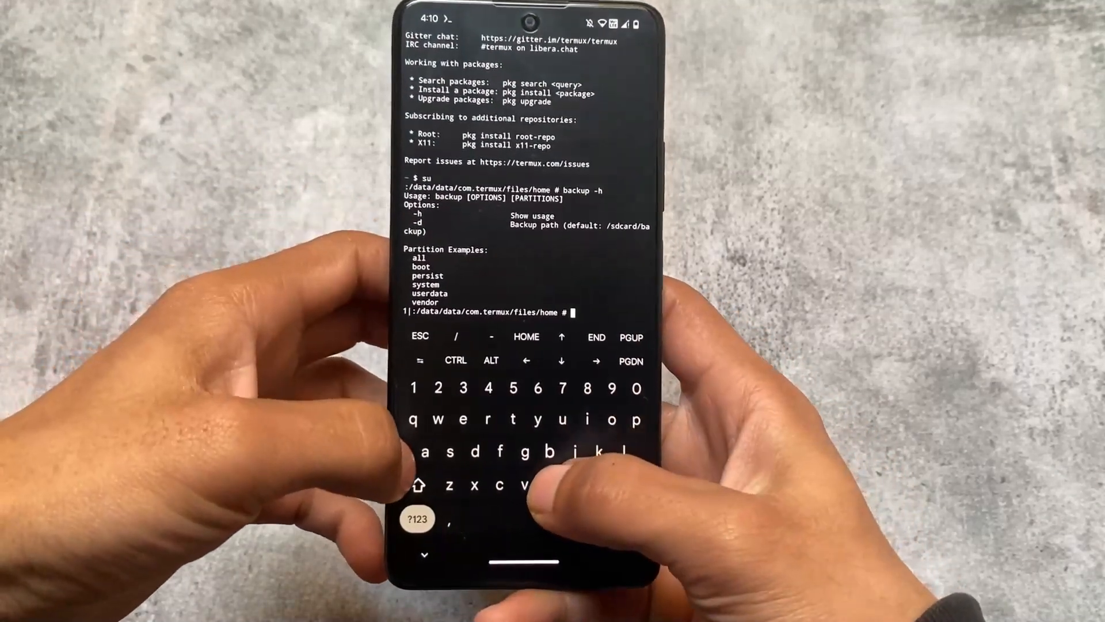
Back up the boot partition and confirm the backup folder exists in internal storage
type("backu")
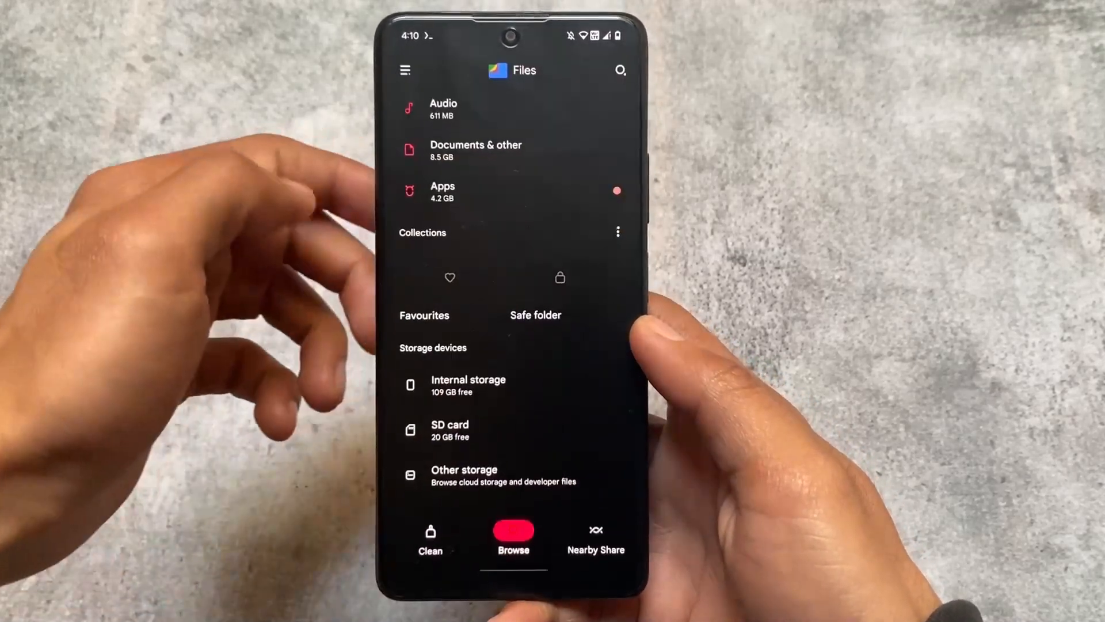
left_click(468, 386)
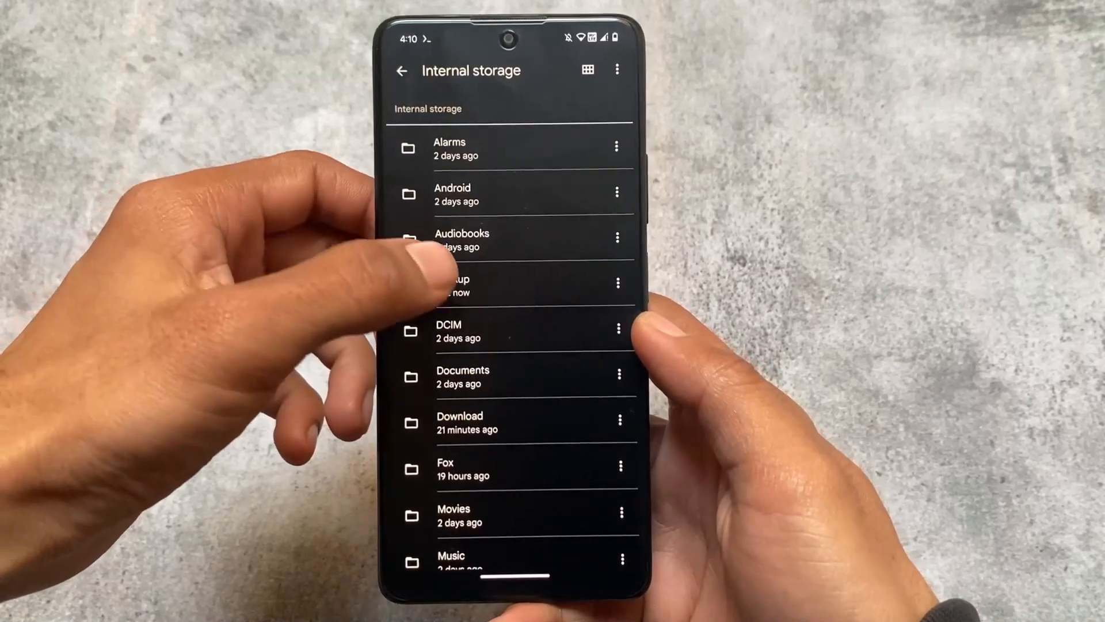
left_click(451, 286)
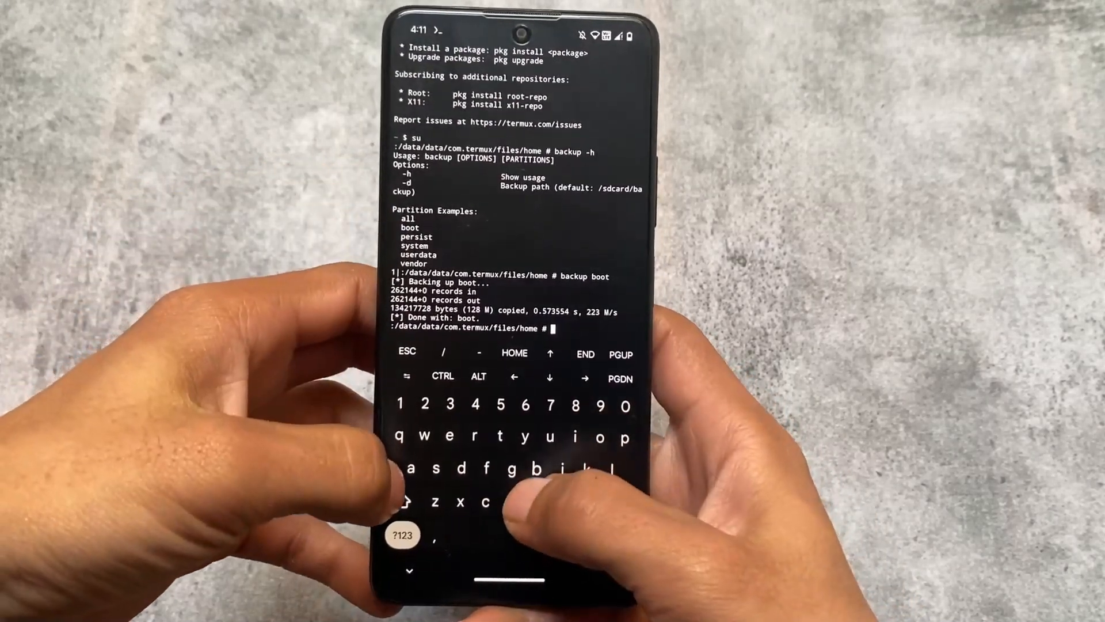
Back up the persist partition, then attempt the system partition backup
type("backup")
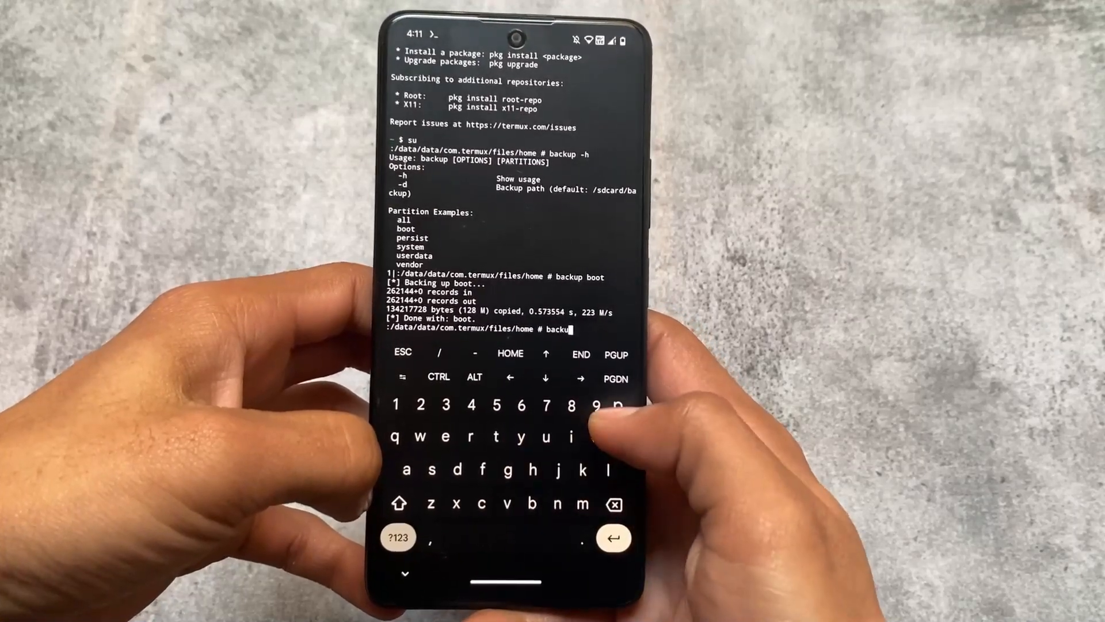
type("persist")
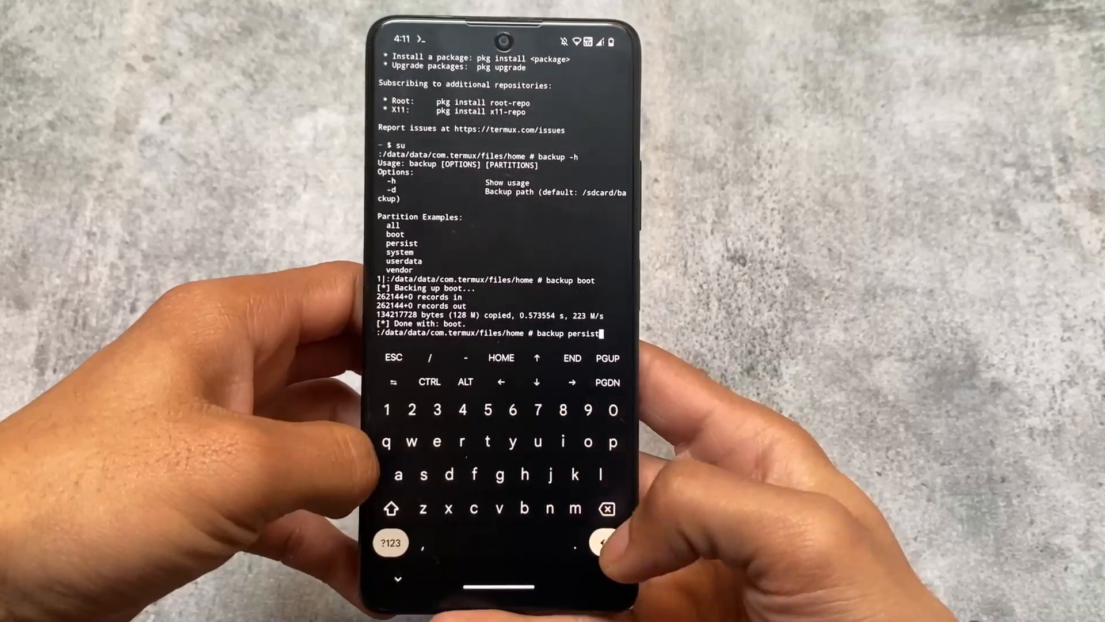
left_click(607, 541)
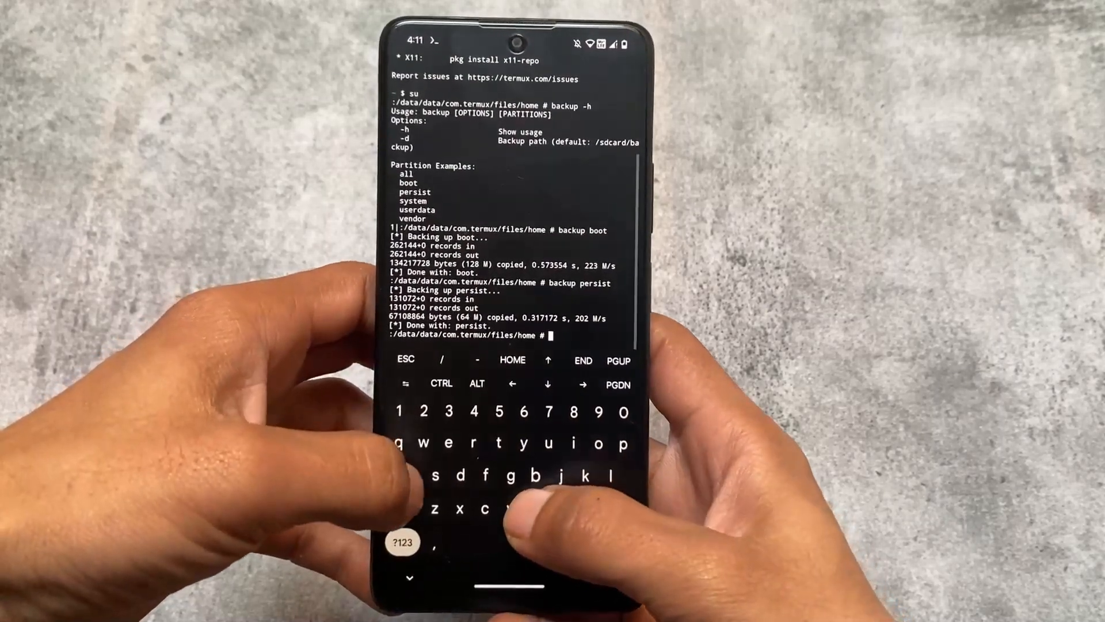
type("backup system")
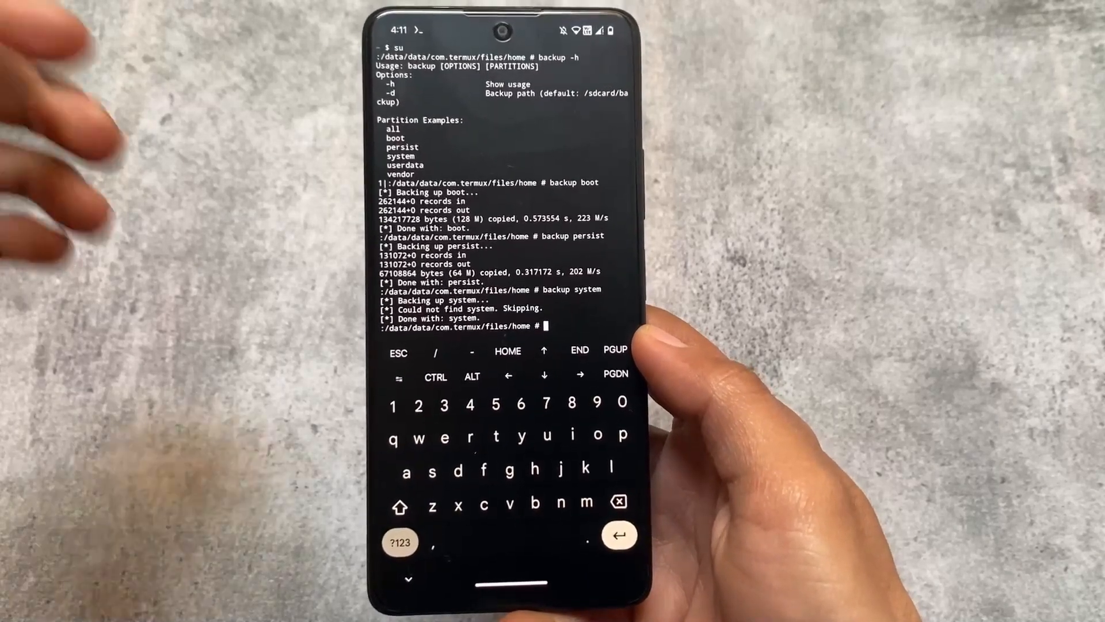
Run backup super to back up the super partition
type("backup")
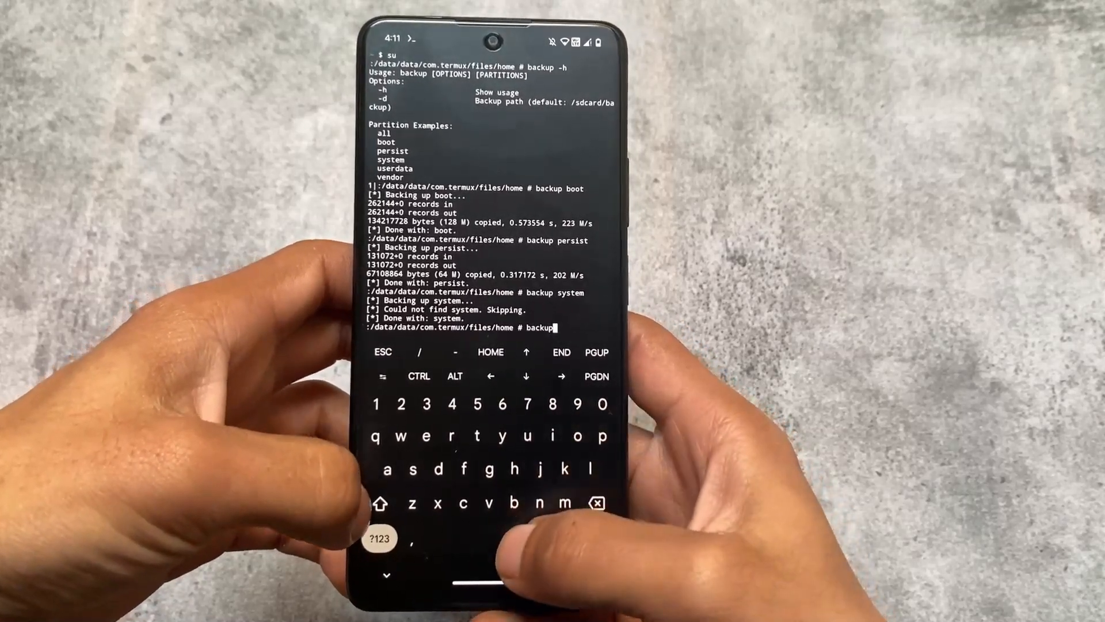
type("super")
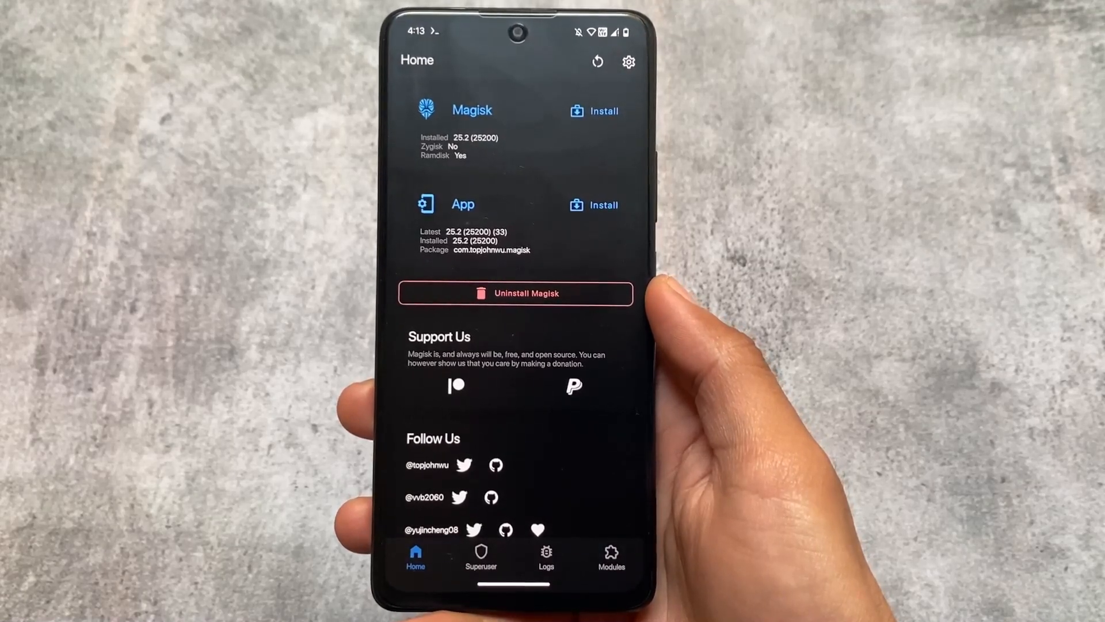
Leave Magisk for the Android home screen
left_click(606, 556)
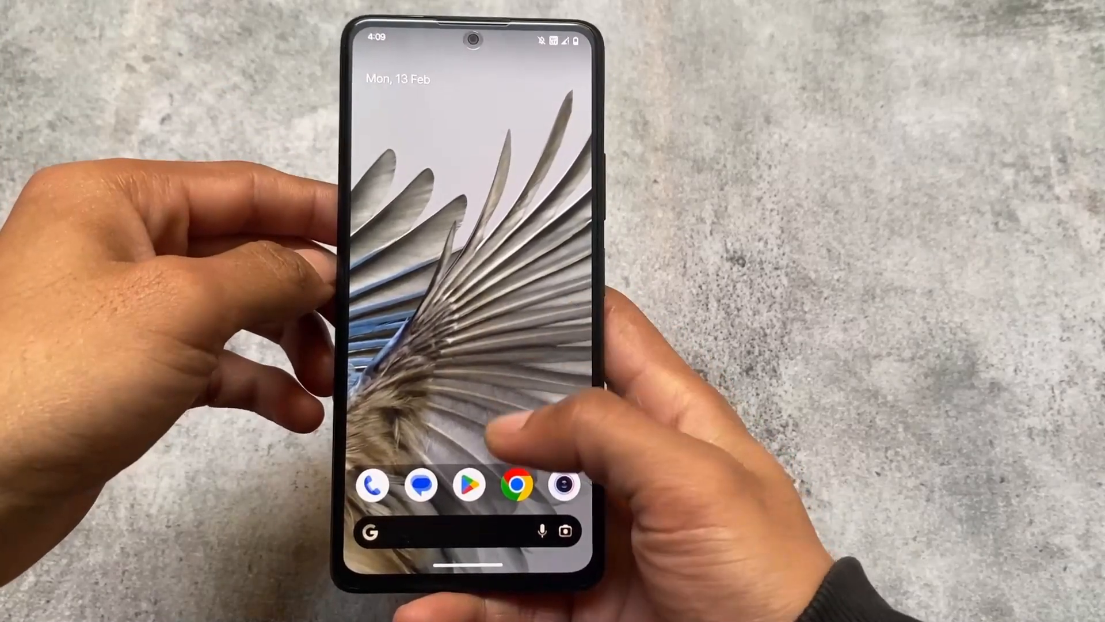
Review Magisk's installed modules, then launch Termux from the app drawer
left_click(518, 484)
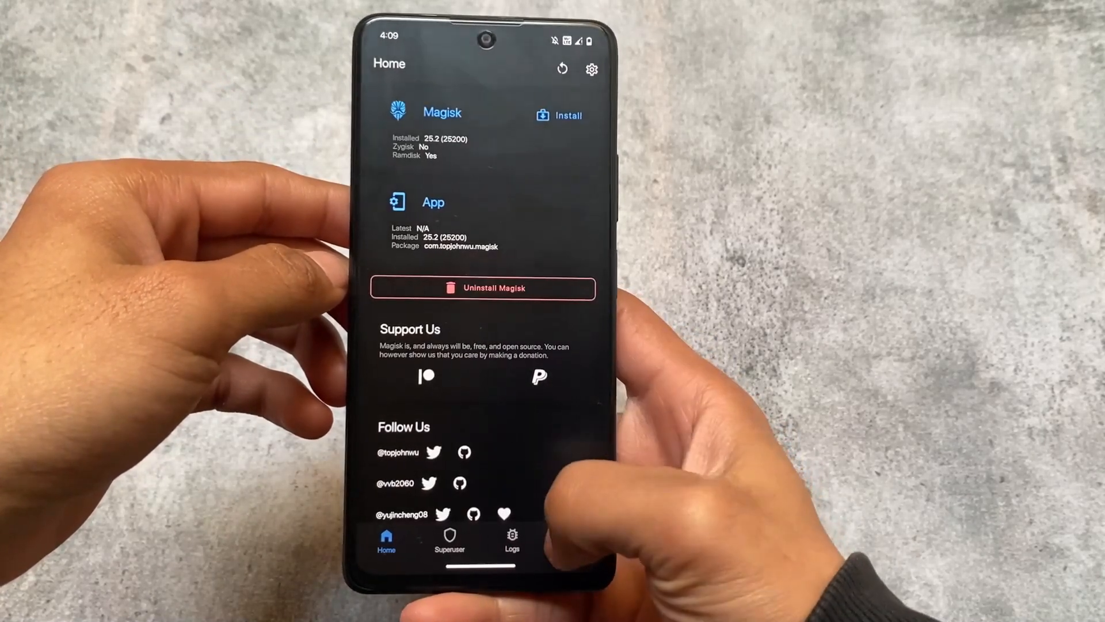
left_click(575, 543)
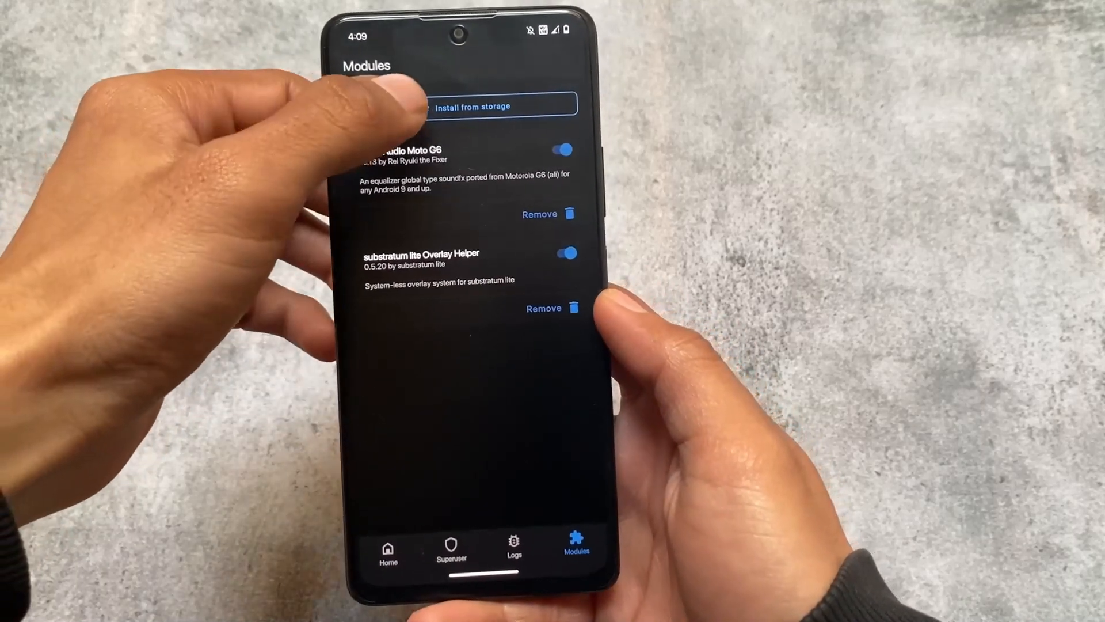
left_click(466, 106)
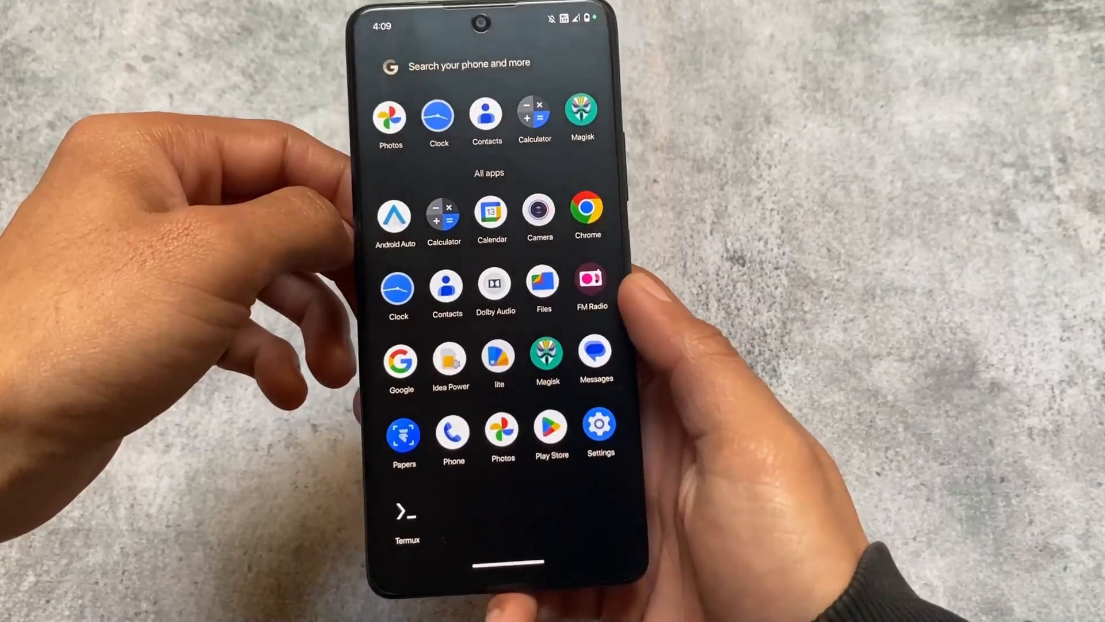
left_click(407, 513)
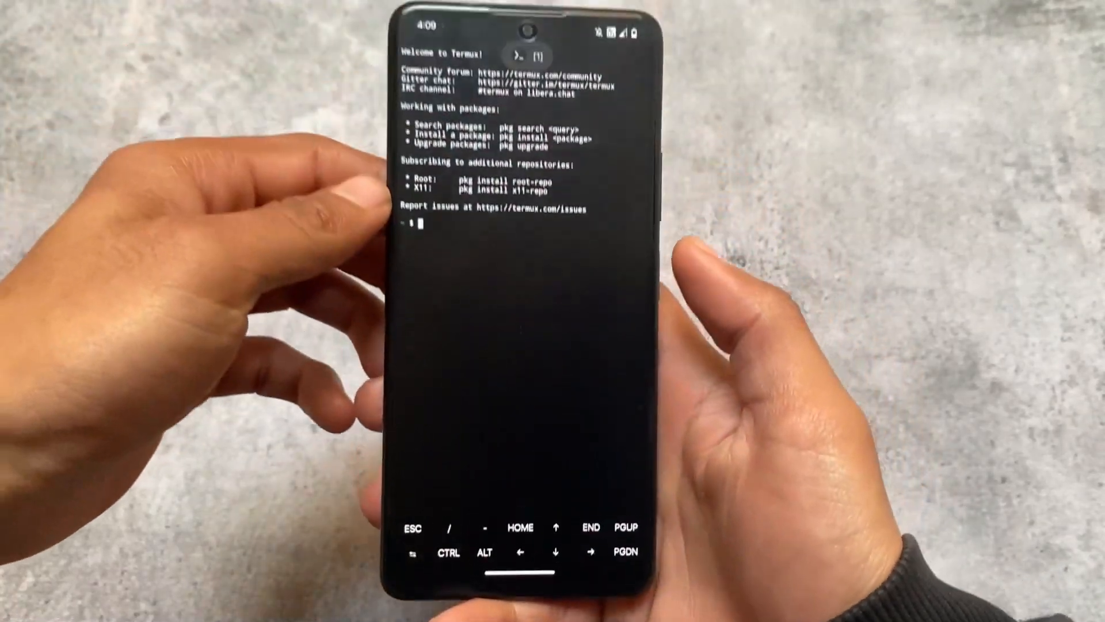